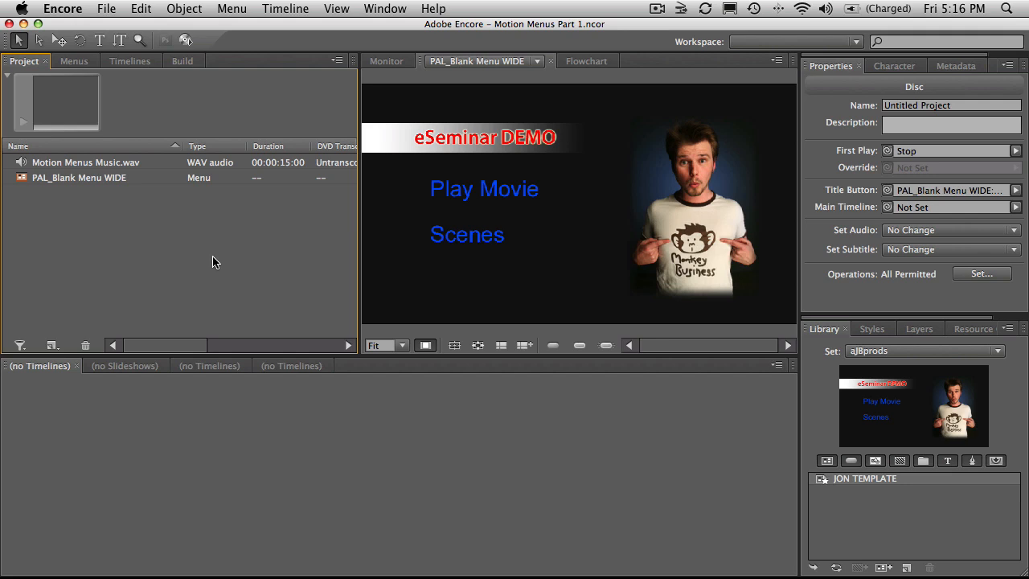
mouse_move(389, 304)
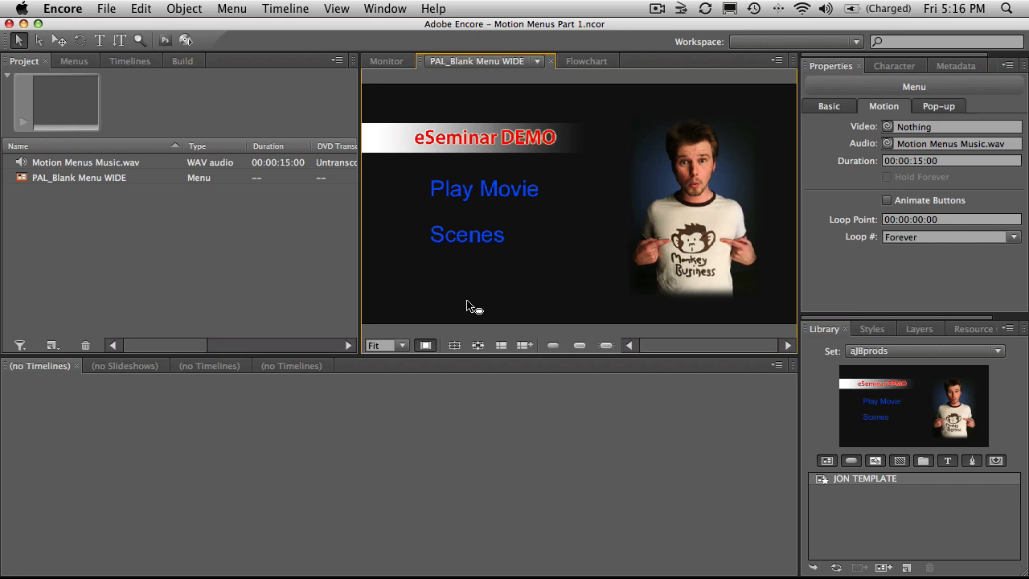
mouse_move(502, 255)
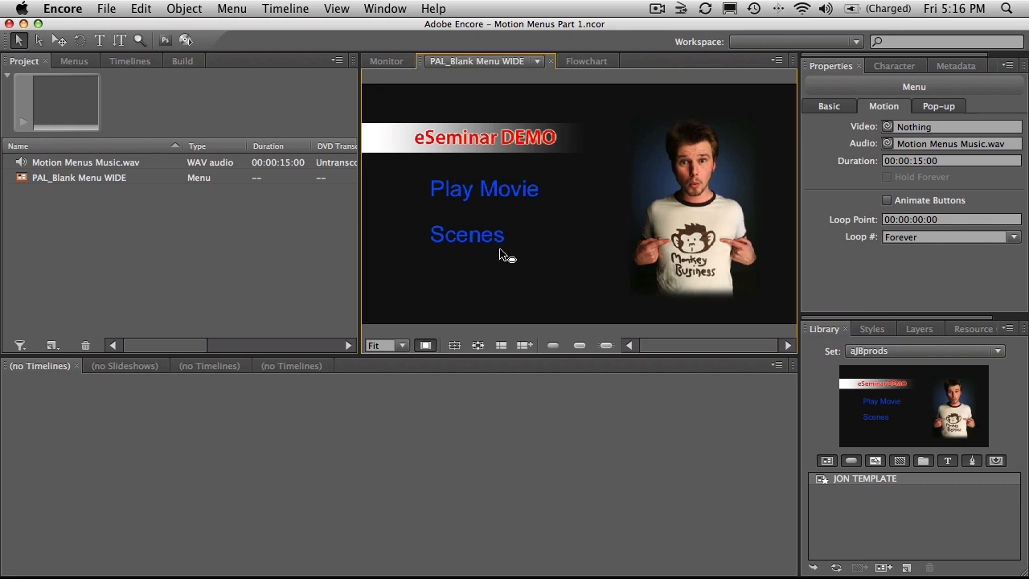
mouse_move(215, 166)
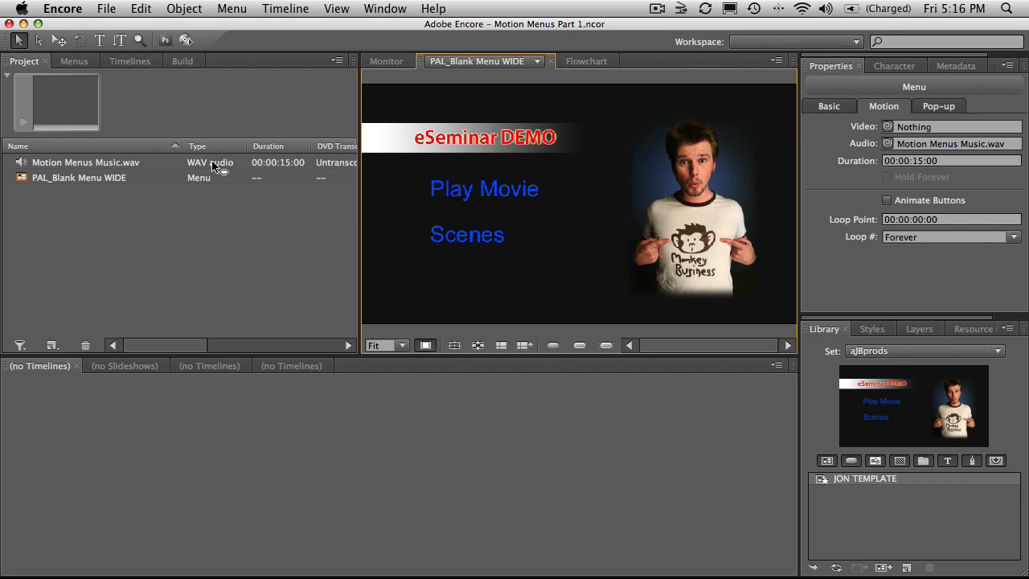
- Create an After Effects composition from the blank menu, saved to the Desktop as PAL_Blank Menu WIDE.psd
left_click(79, 176)
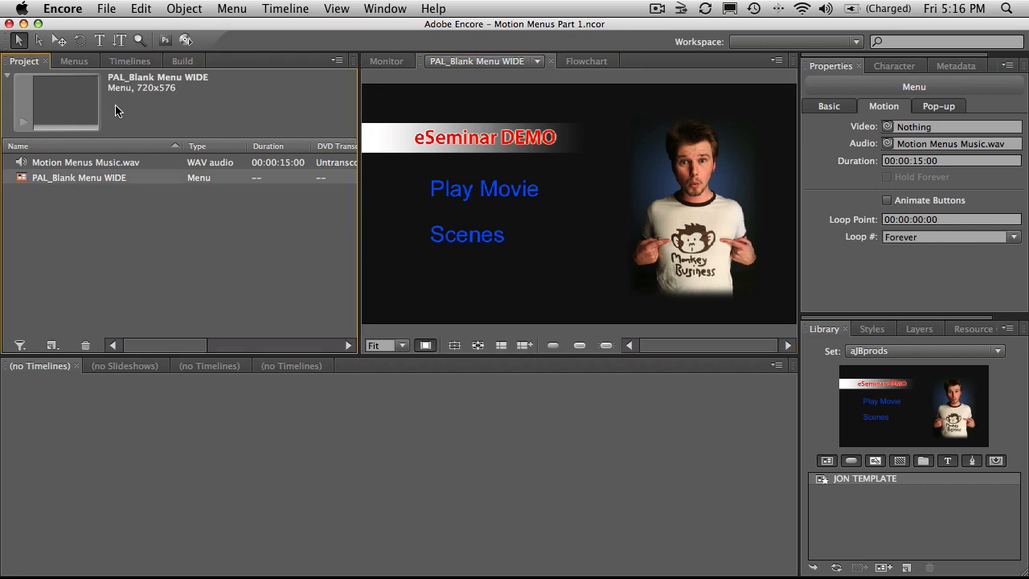
left_click(231, 9)
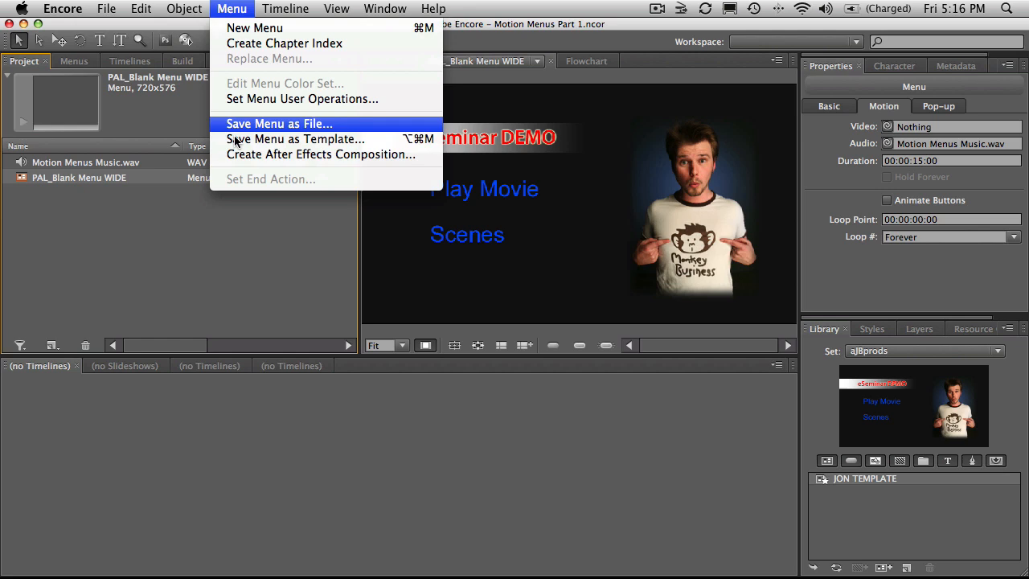
mouse_move(319, 154)
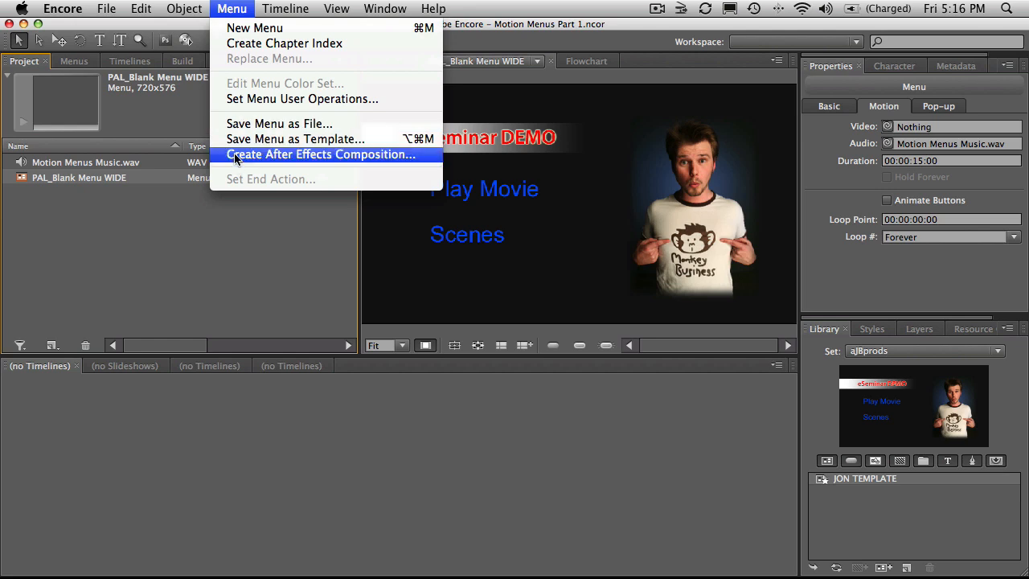
left_click(321, 155)
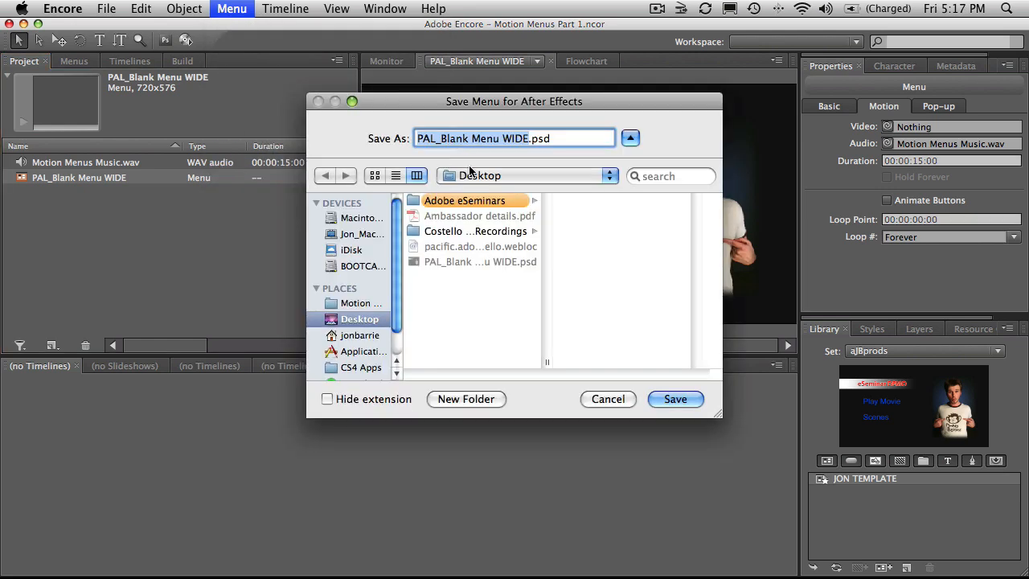
mouse_move(531, 111)
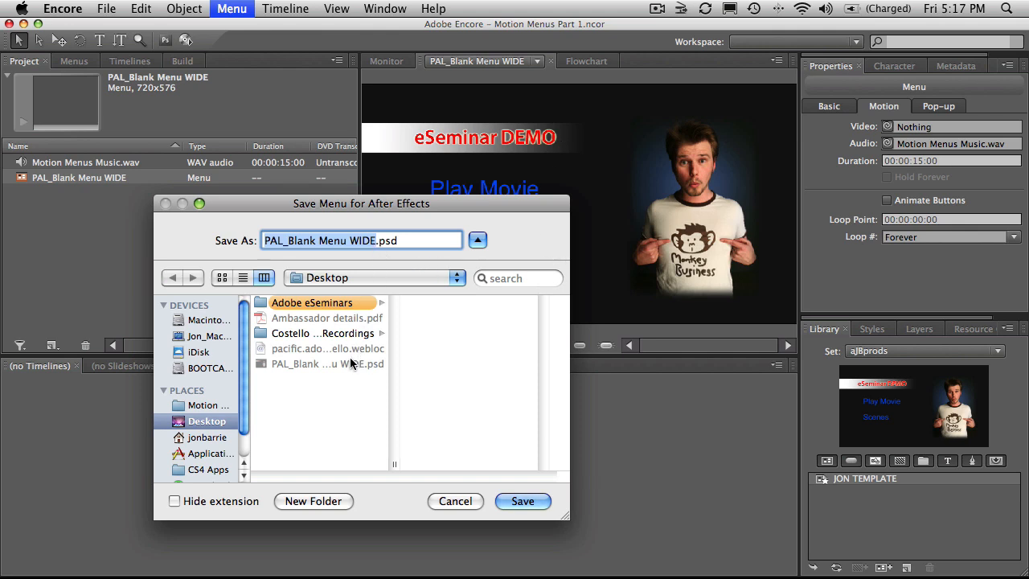
left_click(331, 363)
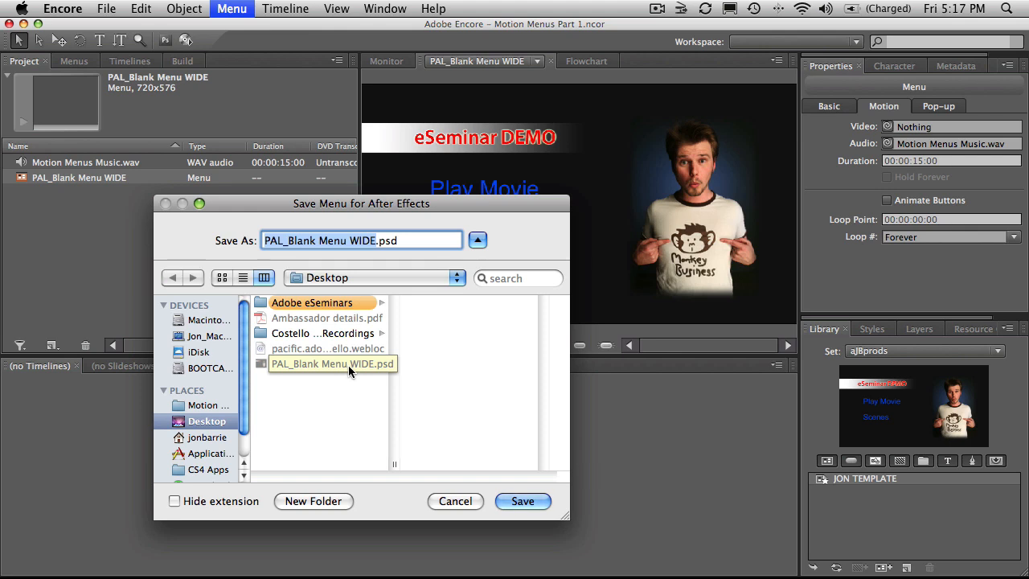
left_click(520, 502)
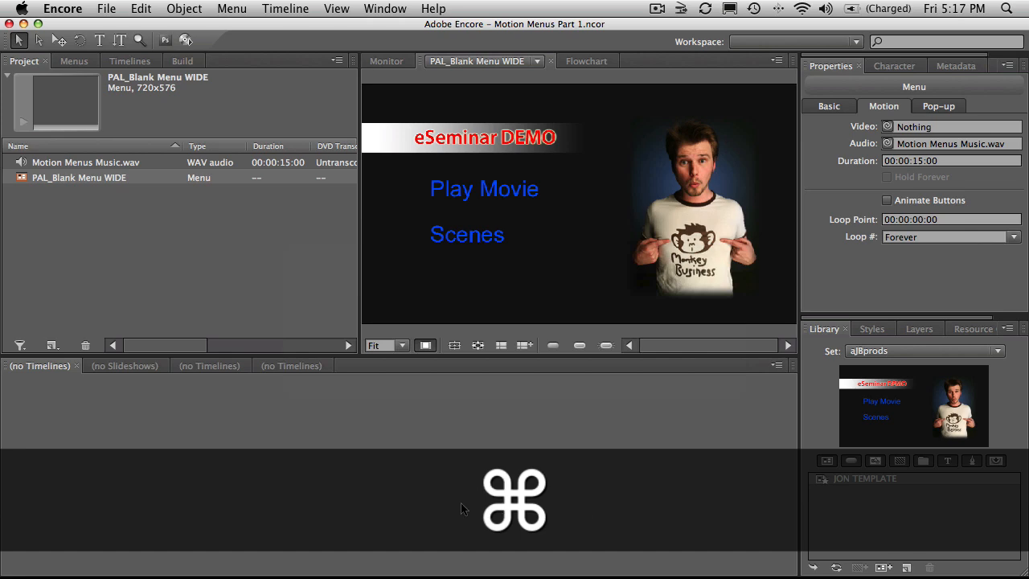
- Switch to After Effects and bring up the PAL_Blank Menu WIDE composition with its menu layers
key("cmd+tab")
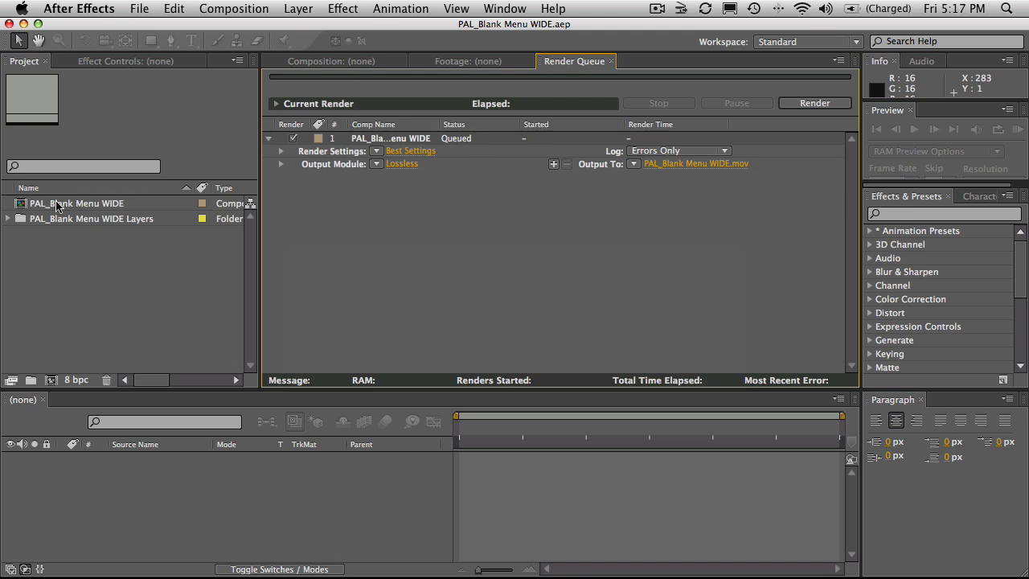
left_click(80, 203)
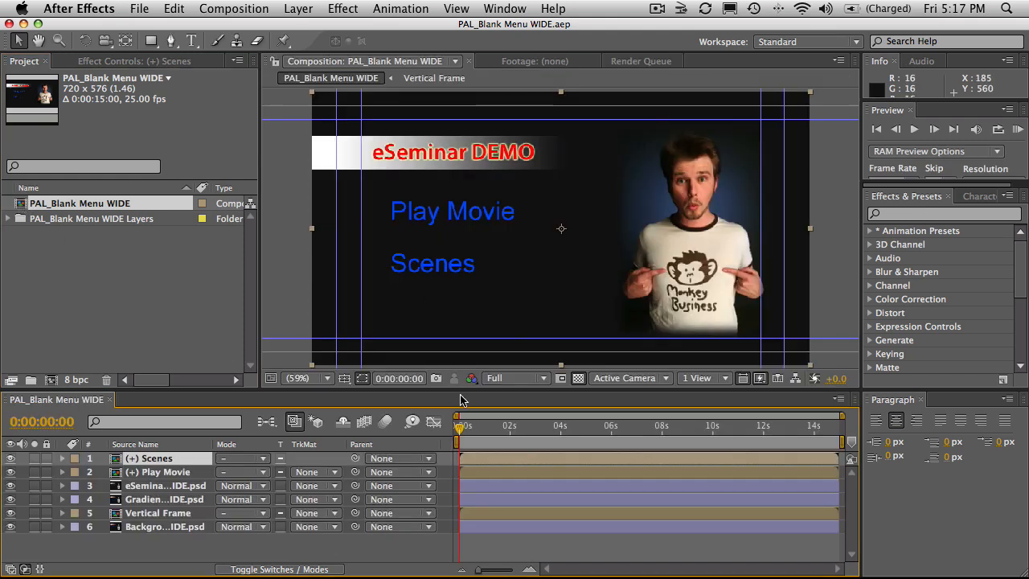
mouse_move(465, 427)
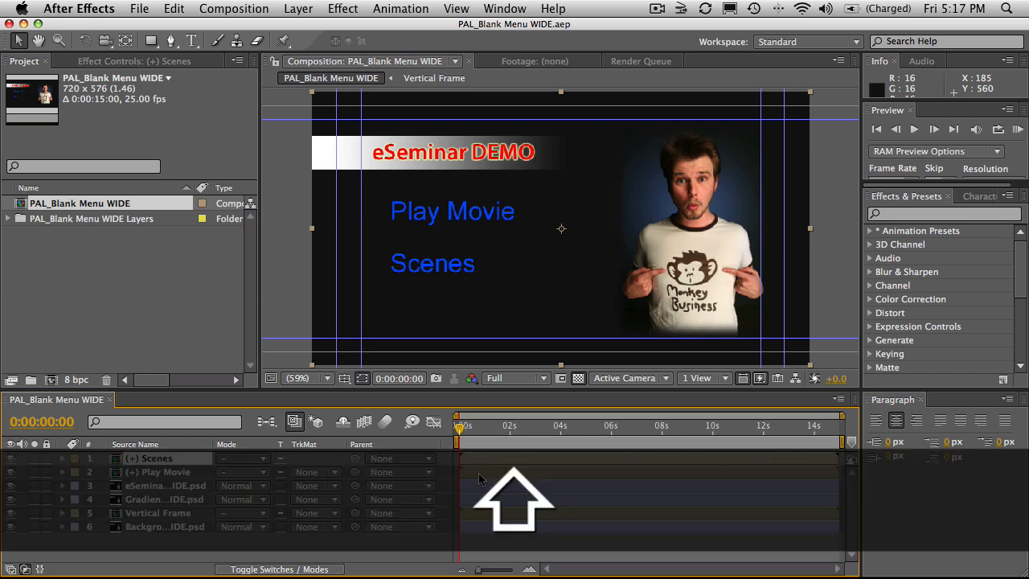
- Select the menu layers to animate their Position
left_click(158, 472)
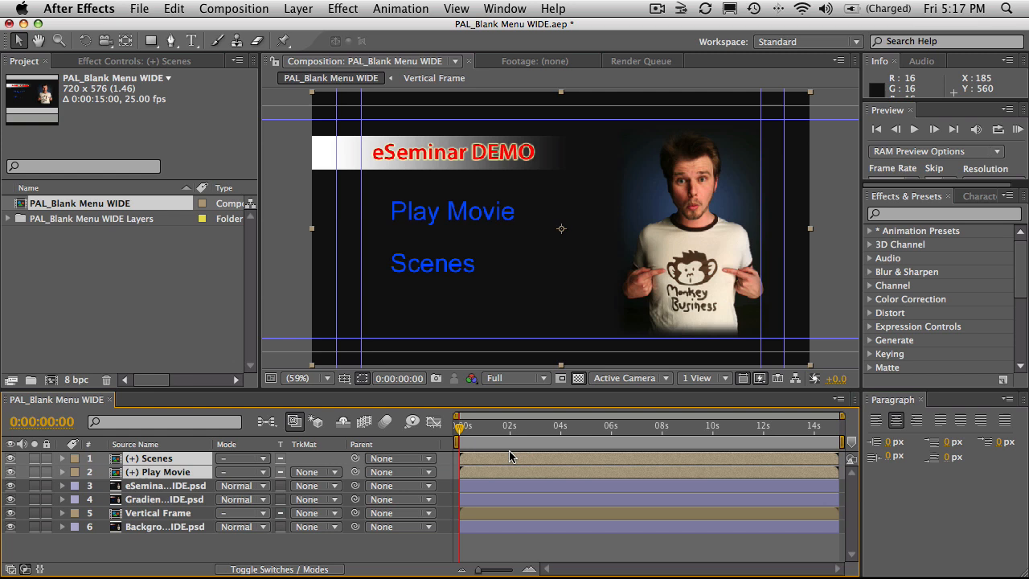
mouse_move(480, 434)
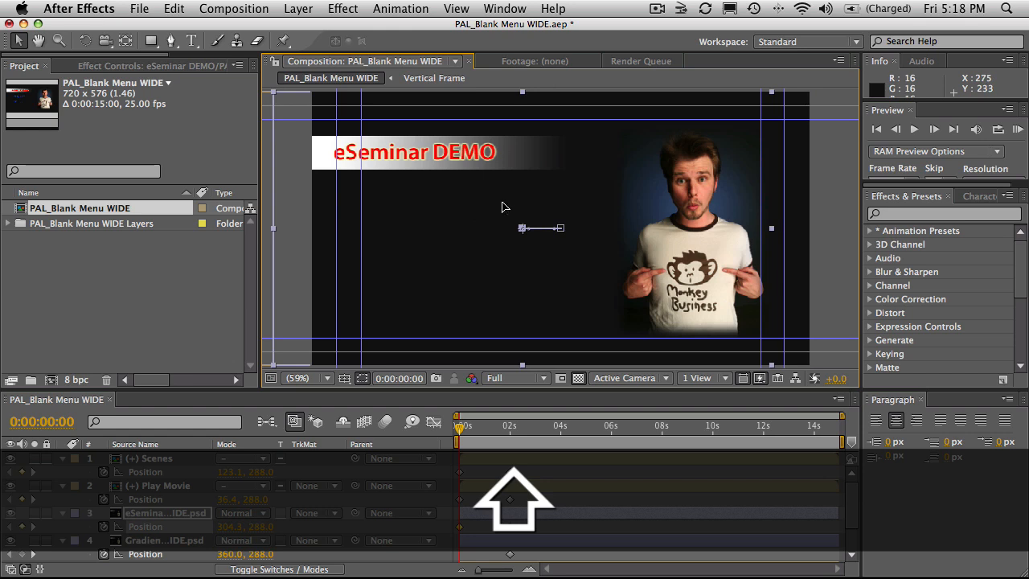
mouse_move(446, 534)
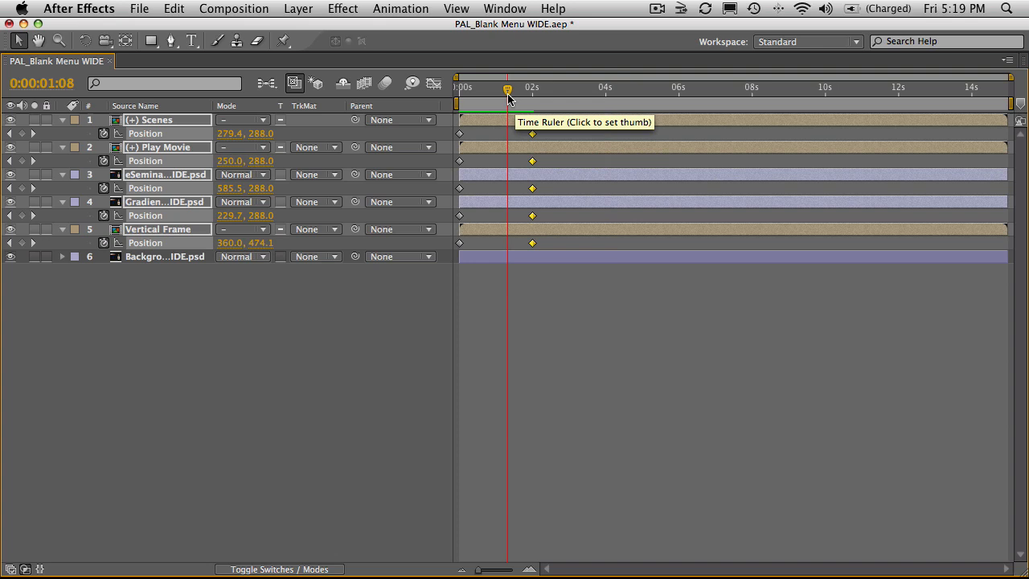
- Scrub the time ruler around one second to check the shortened slide-in animation
left_click_drag(508, 88, 504, 89)
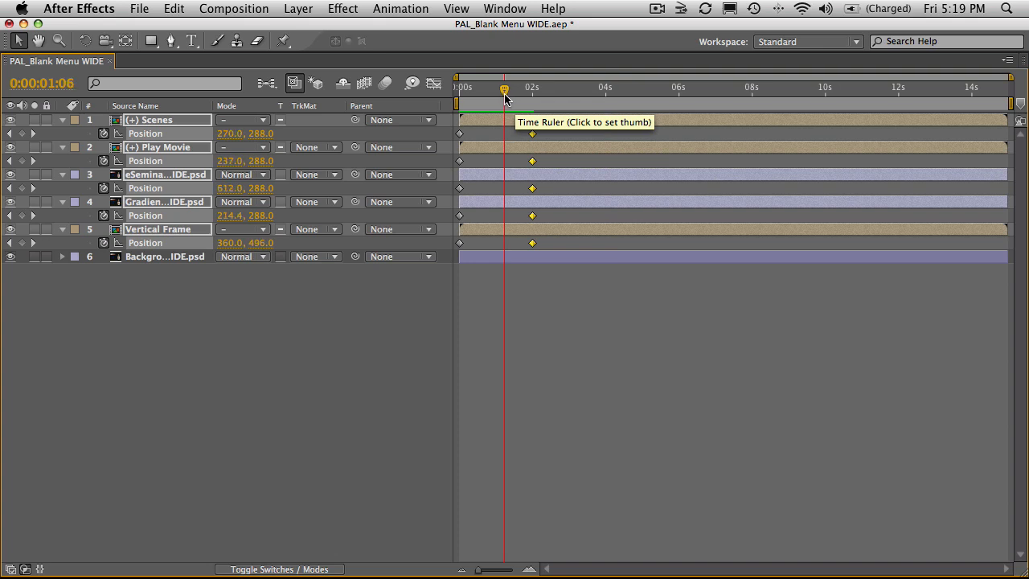
left_click_drag(504, 89, 498, 88)
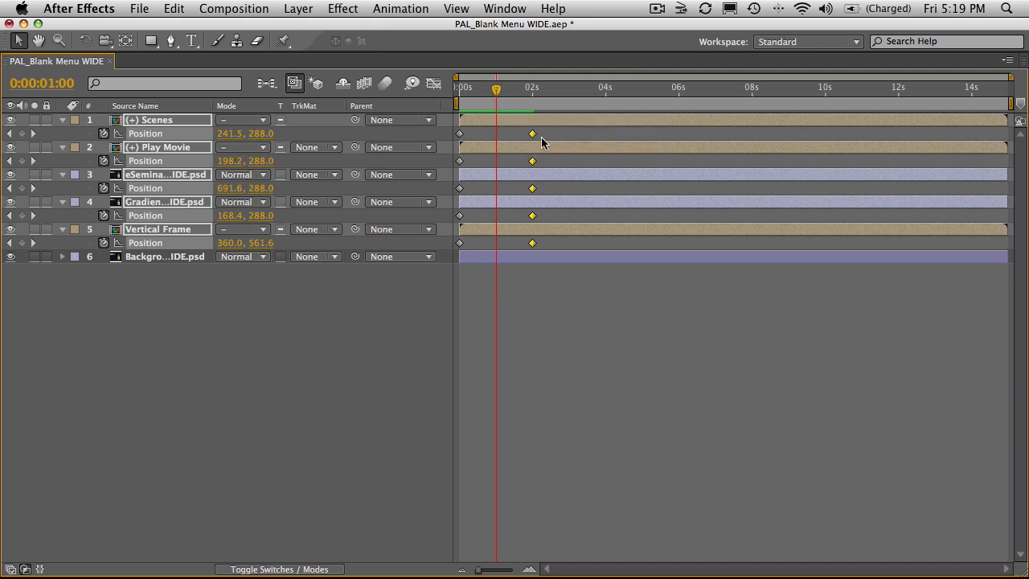
mouse_move(531, 155)
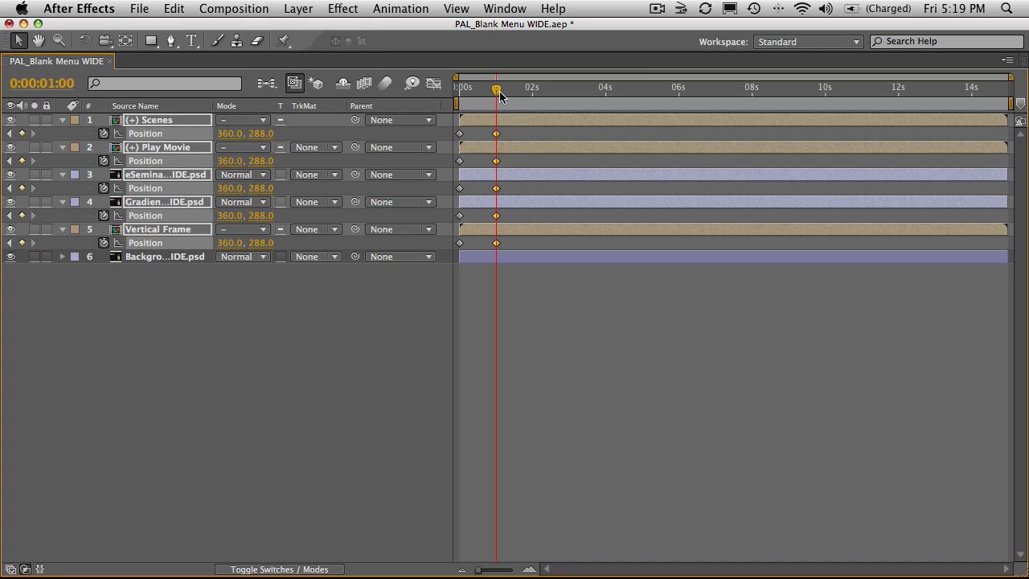
left_click_drag(496, 89, 502, 89)
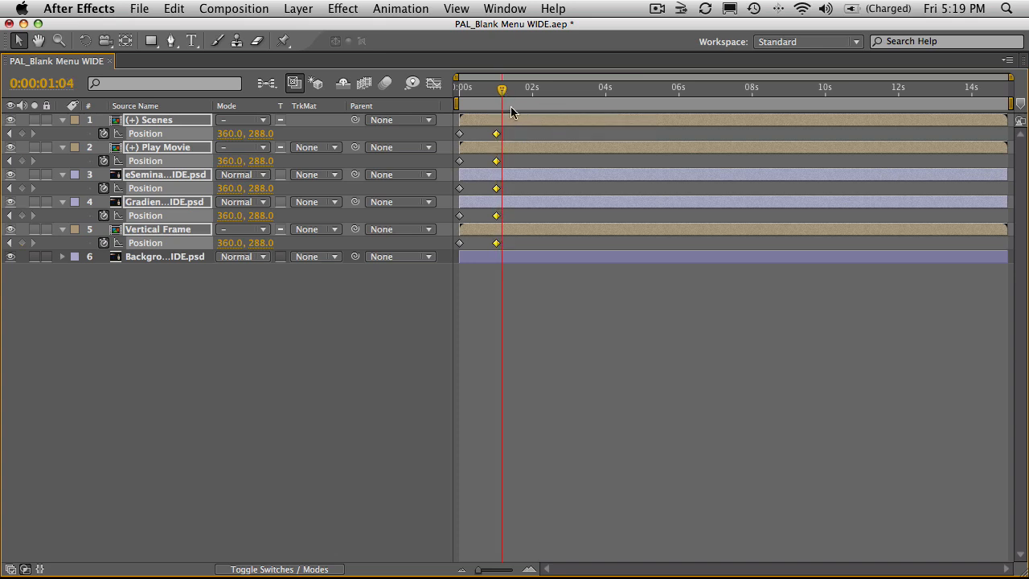
left_click_drag(502, 90, 498, 90)
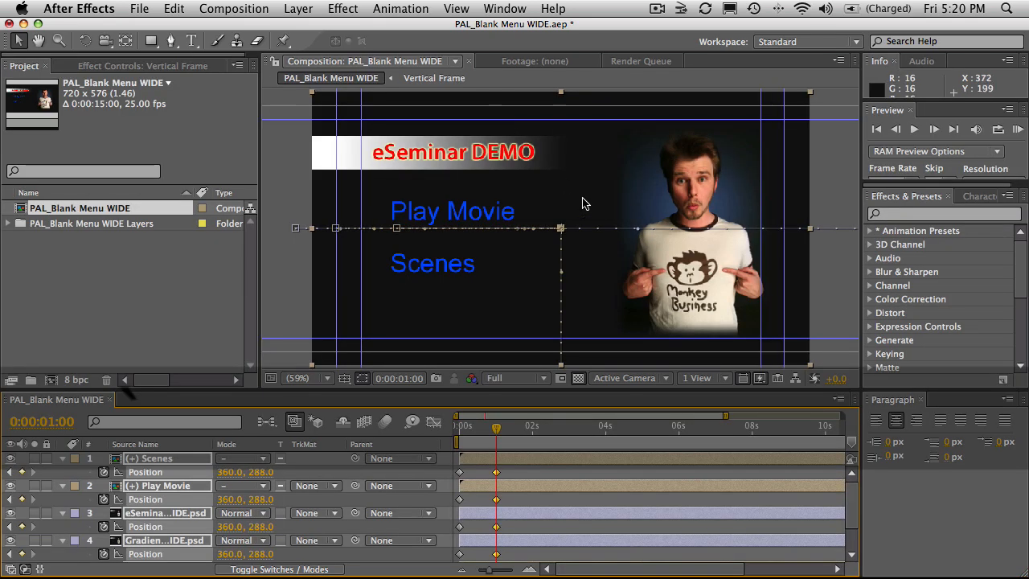
- End the work area just after the one-second slide-in and trim the composition to it
left_click(932, 129)
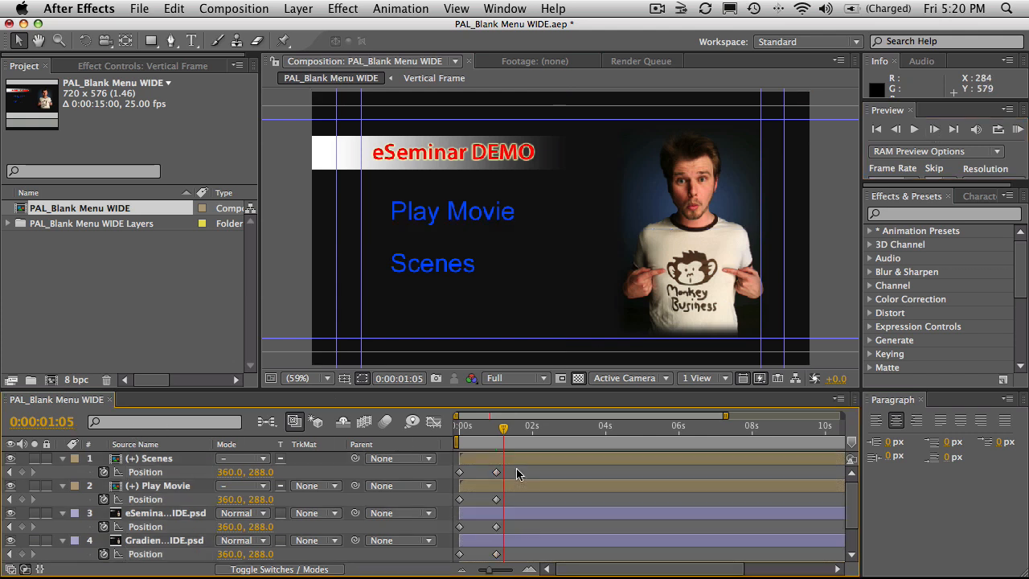
mouse_move(611, 440)
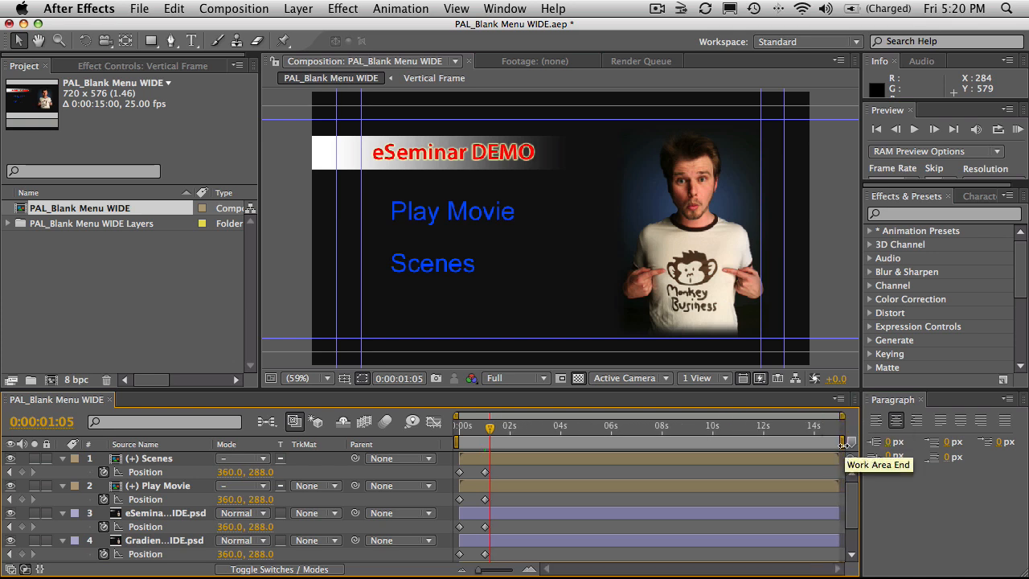
left_click_drag(844, 440, 587, 440)
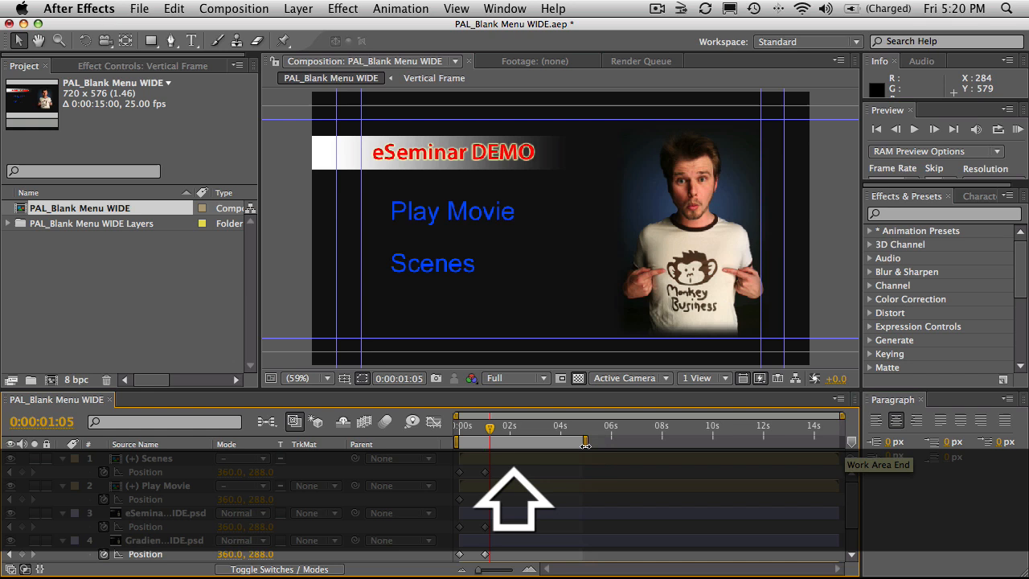
left_click_drag(586, 441, 518, 440)
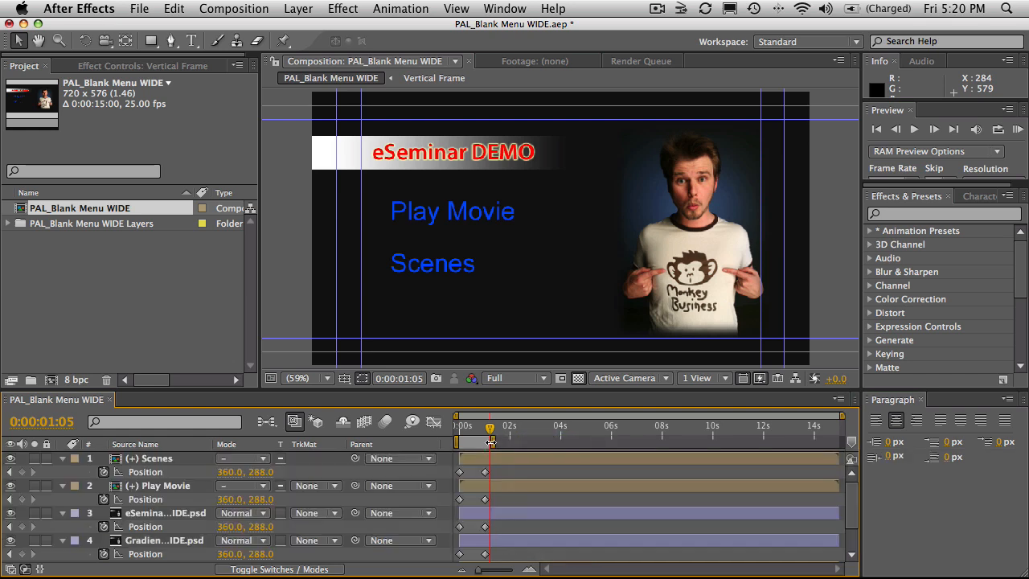
mouse_move(468, 441)
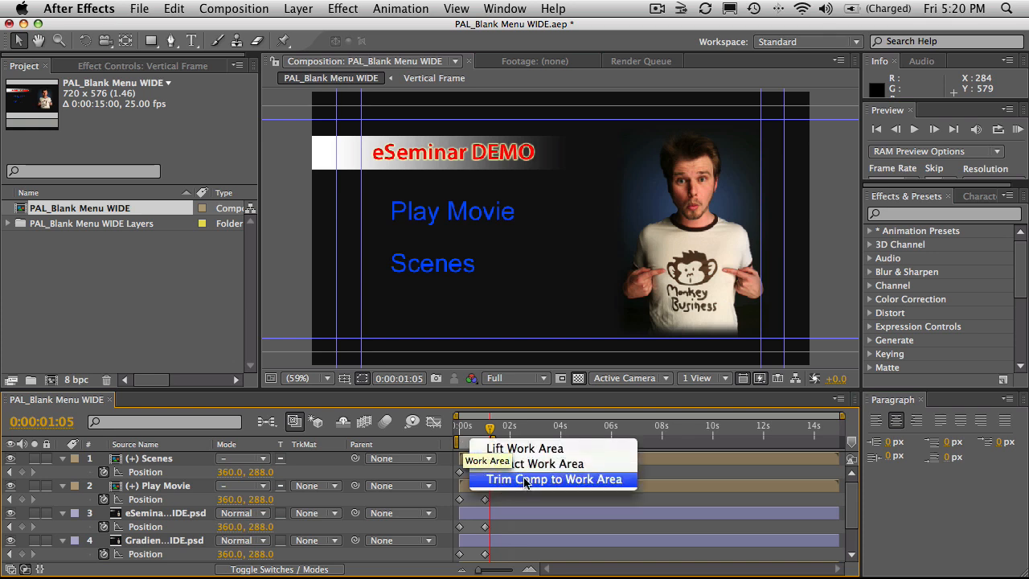
left_click(553, 479)
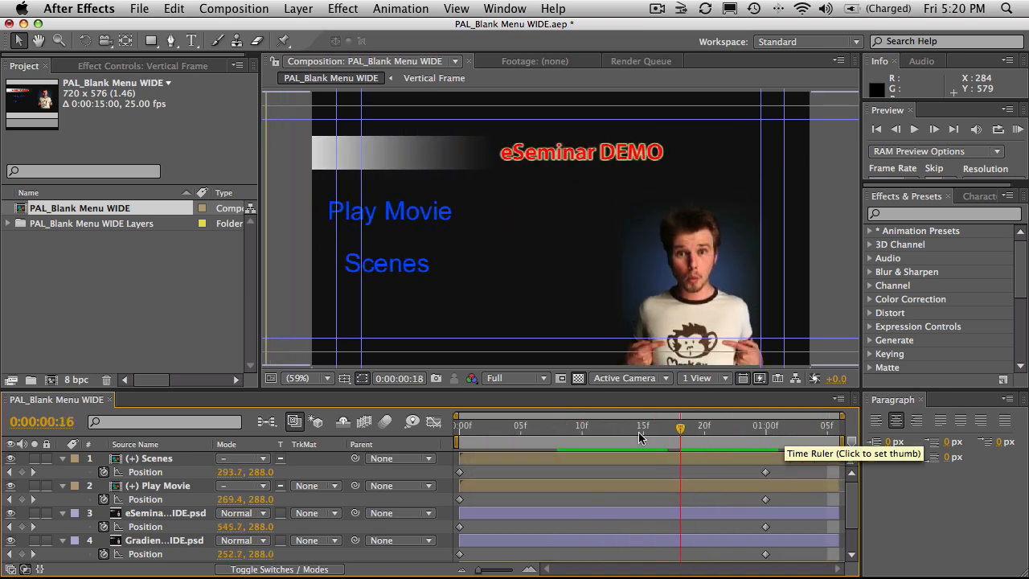
- Scrub the animation, return the playhead to the start and save the project
left_click(828, 424)
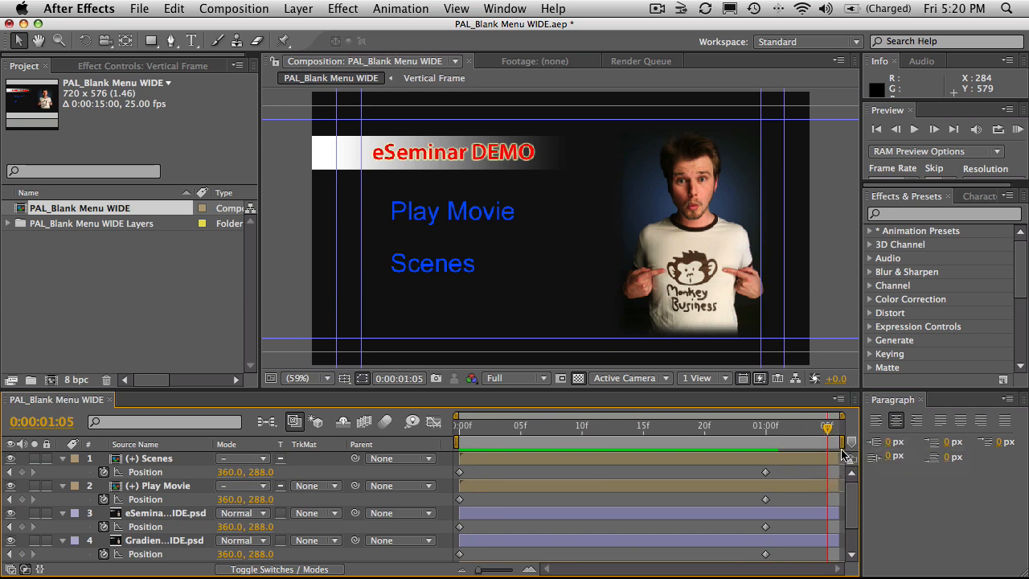
mouse_move(791, 448)
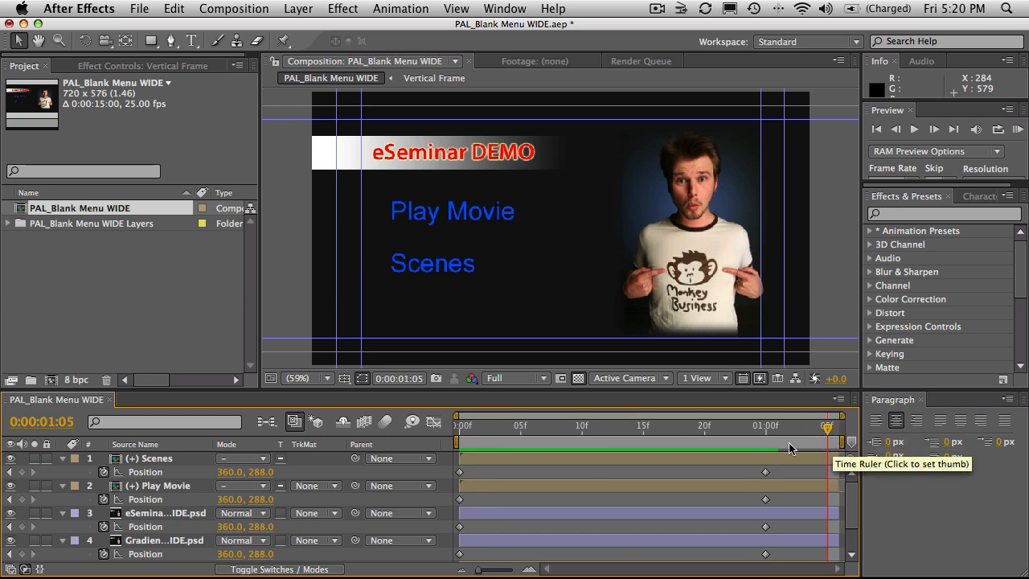
left_click_drag(804, 425, 520, 424)
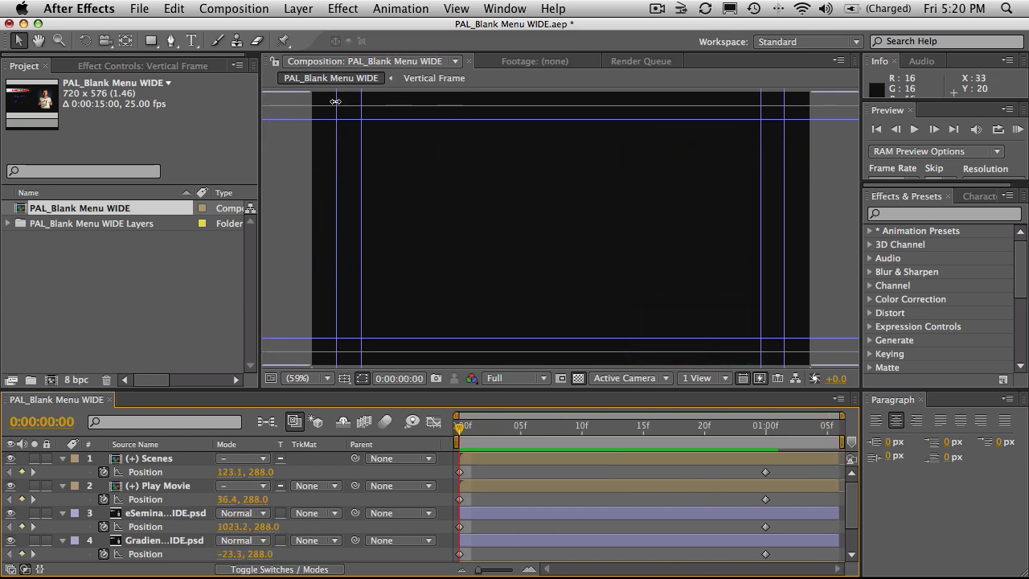
key("cmd+s")
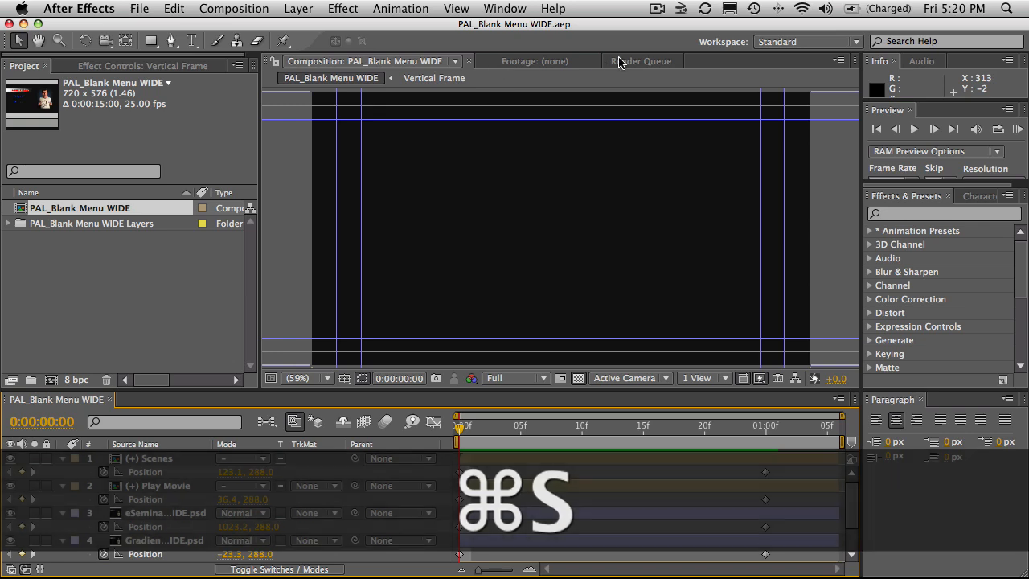
- Render the composition from the Render Queue to Animate In.mov on the Desktop
left_click(639, 61)
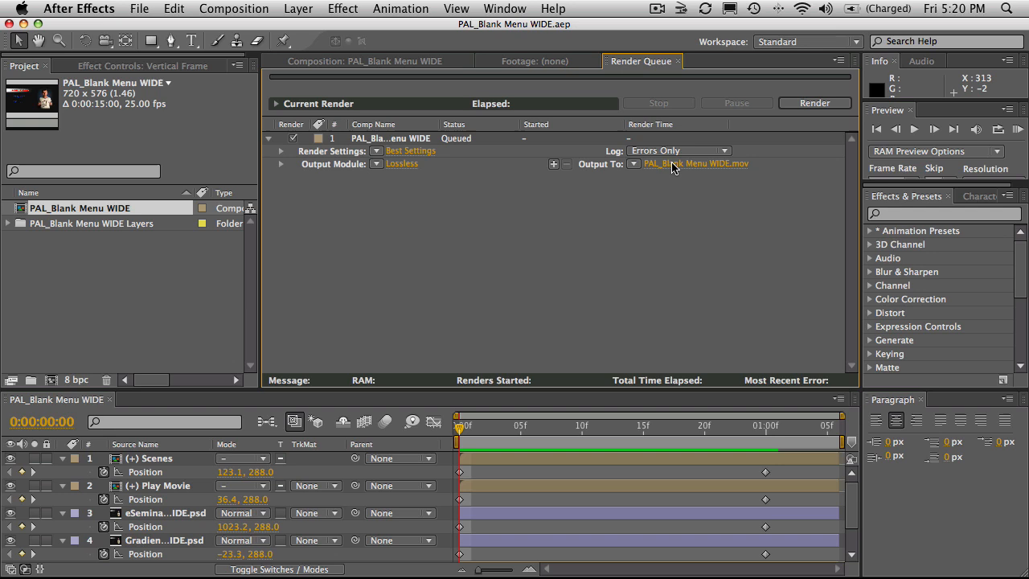
left_click(688, 164)
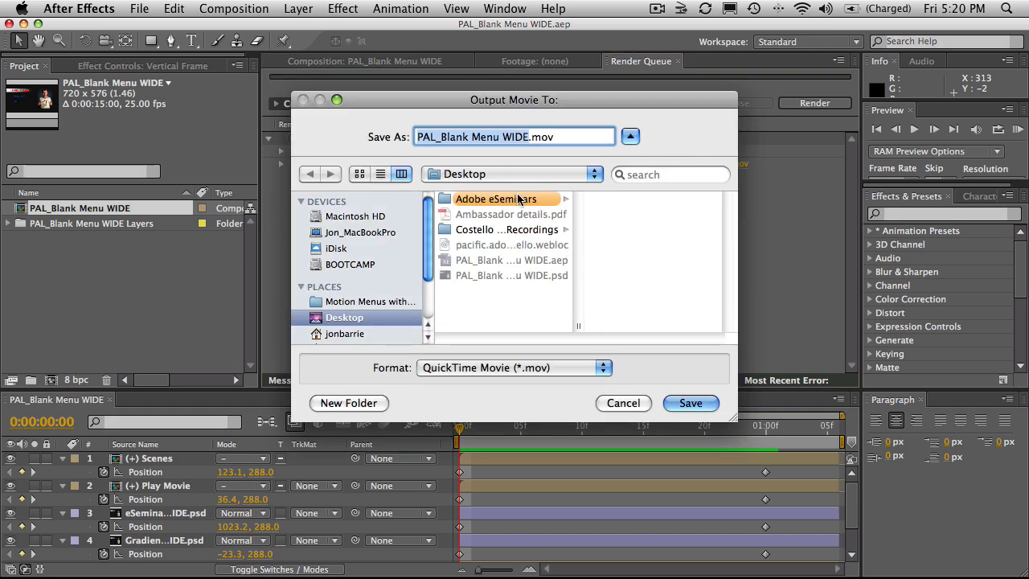
left_click(434, 135)
type("Animate In")
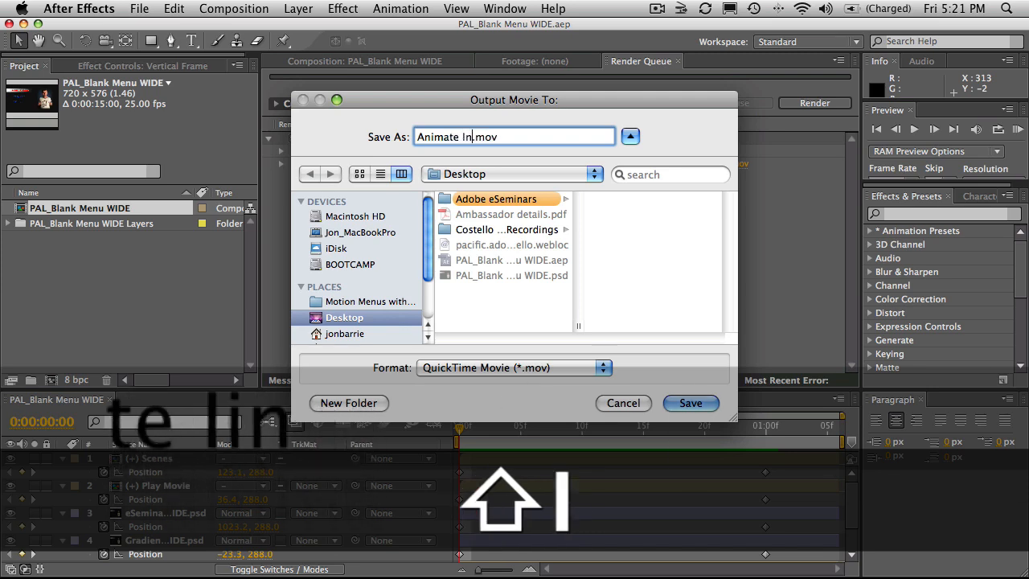
left_click(690, 402)
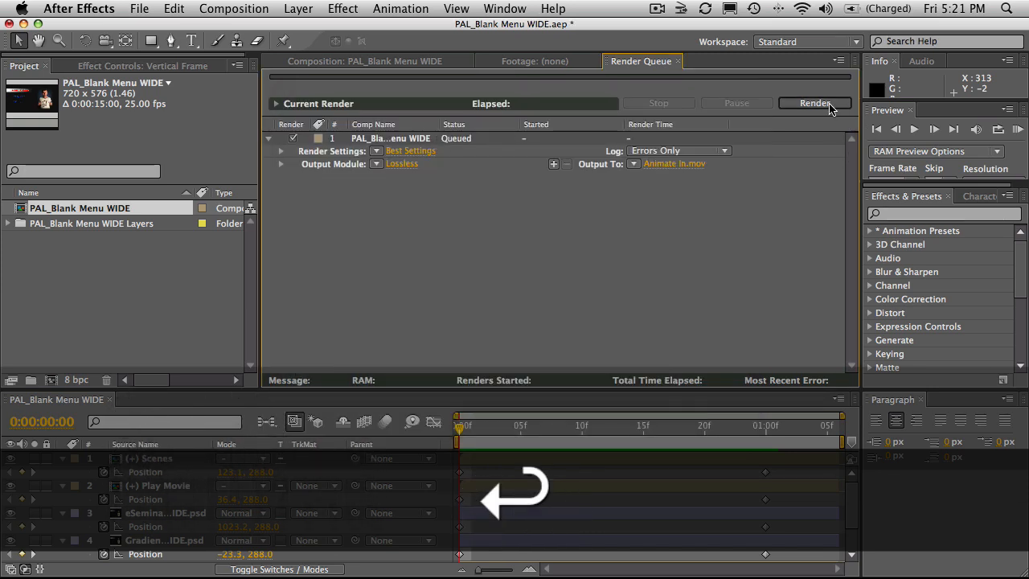
left_click(813, 103)
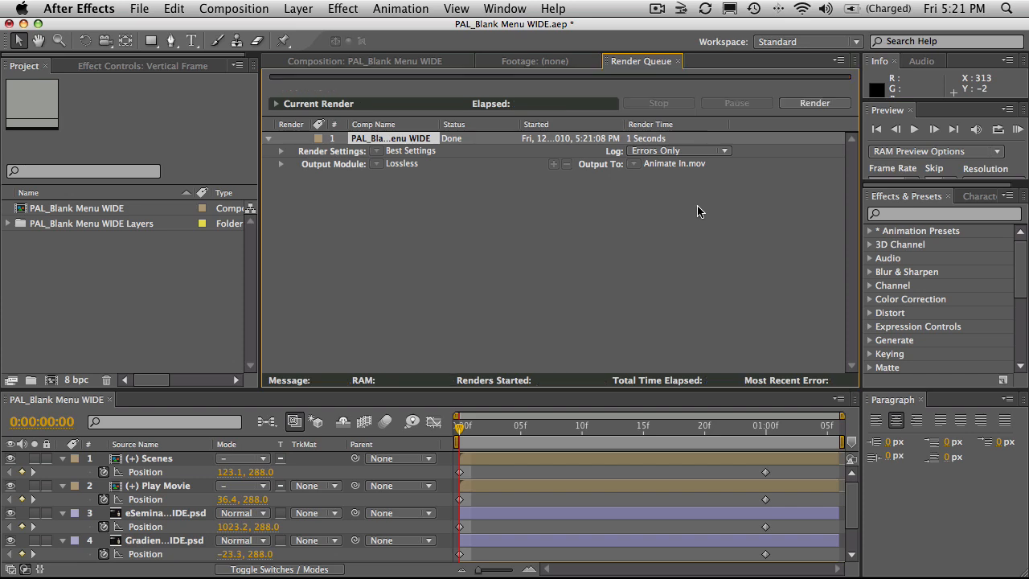
- In Encore, import Animate In.mov from the Desktop as a video asset and select it
key("cmd+tab")
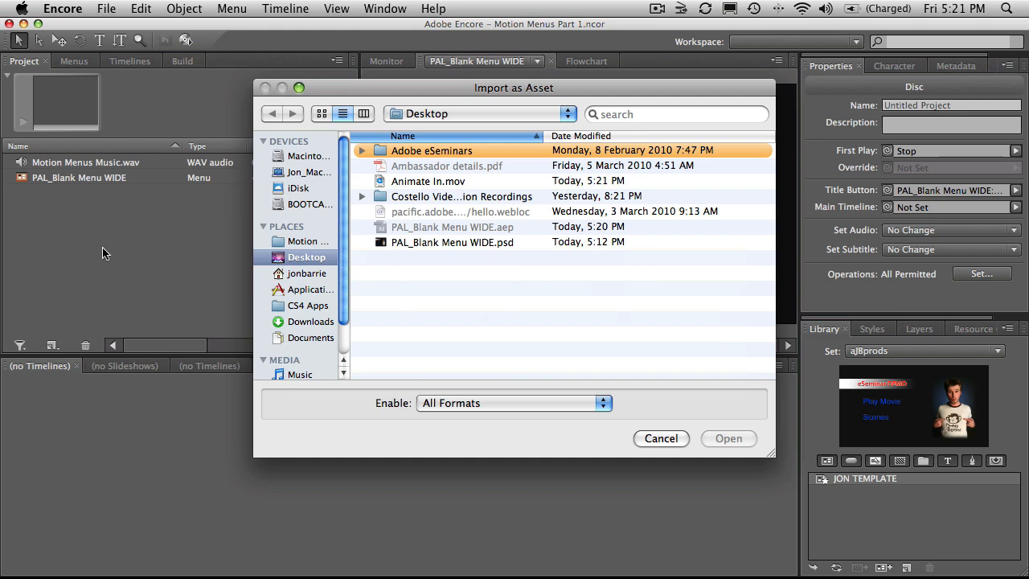
left_click(427, 180)
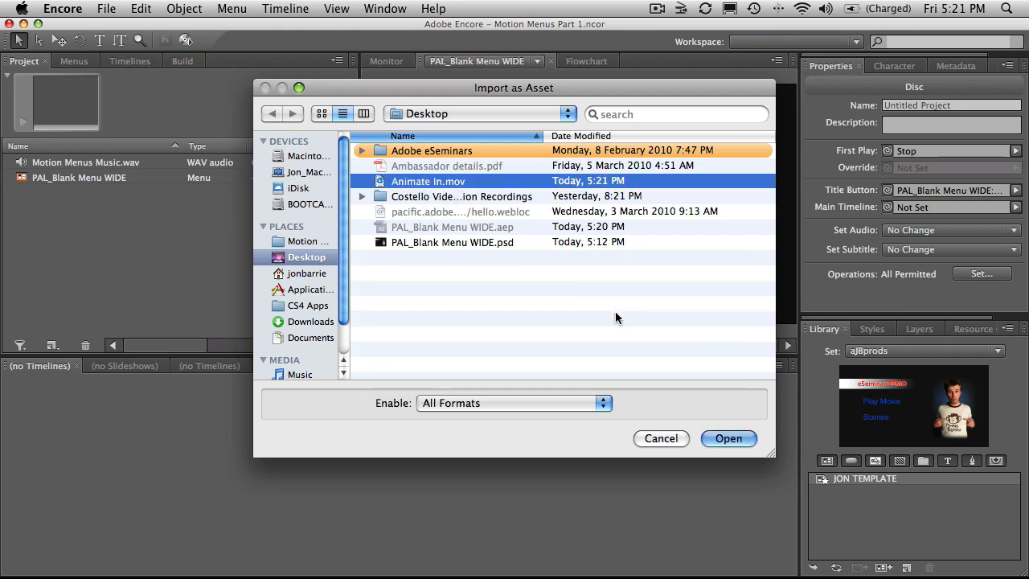
left_click(726, 437)
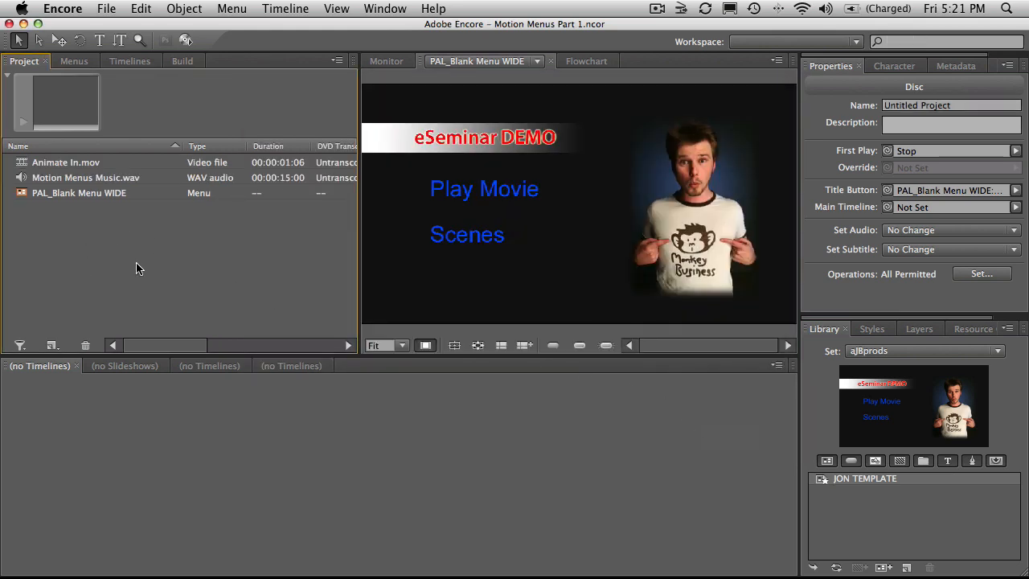
left_click(66, 161)
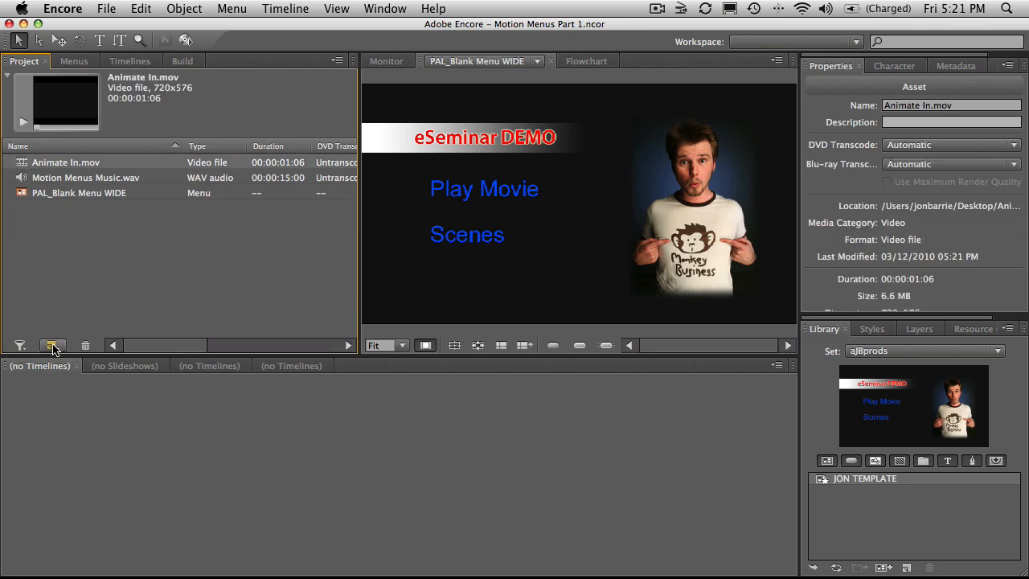
- Create a new Animate In timeline from the selected movie and select it
left_click(52, 344)
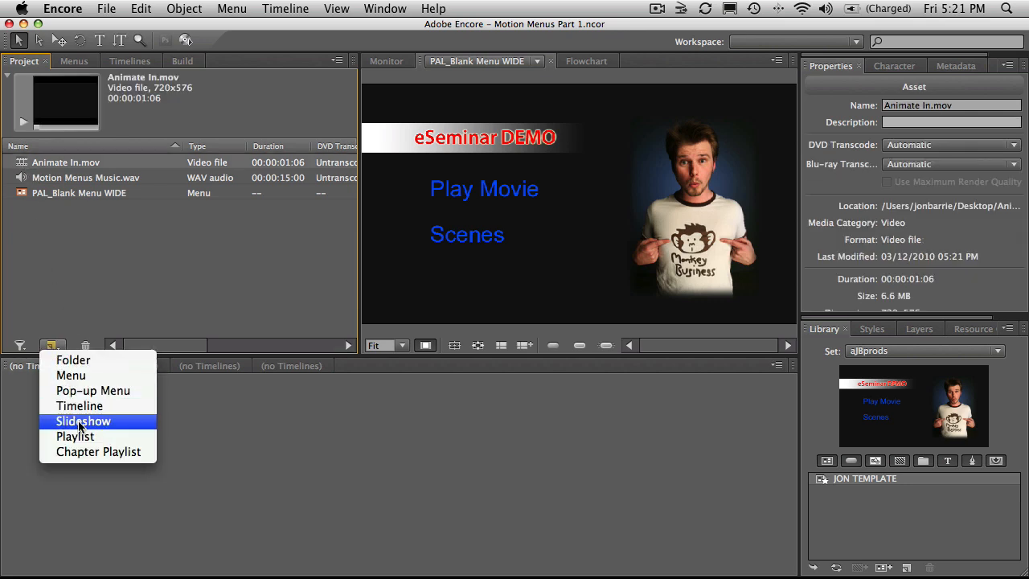
mouse_move(93, 390)
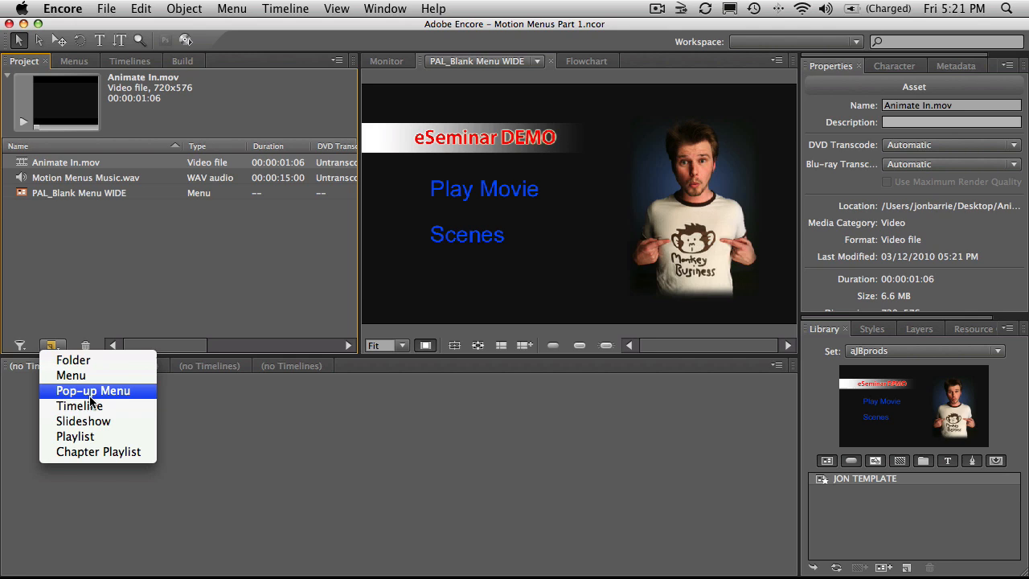
left_click(78, 405)
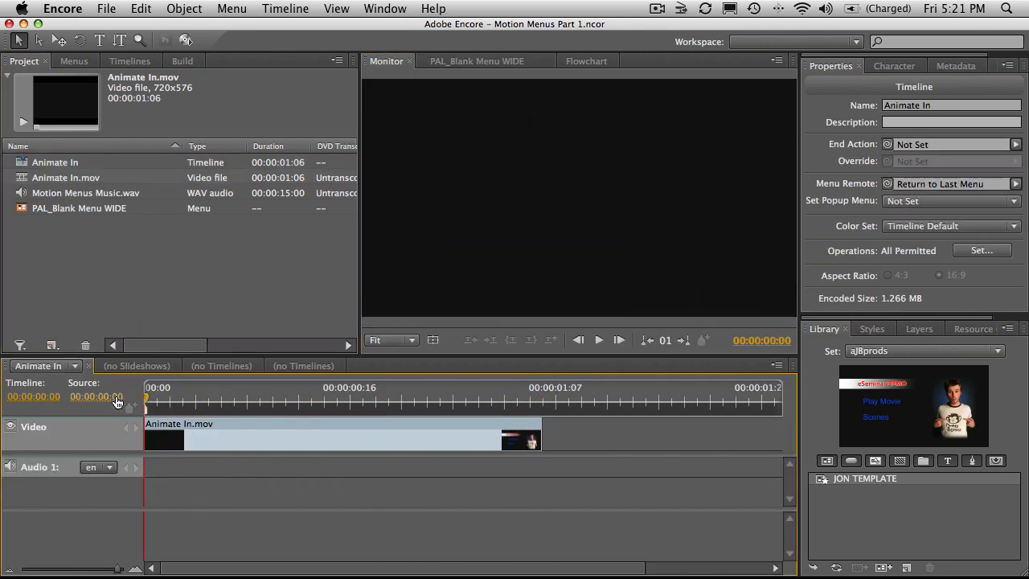
left_click(55, 161)
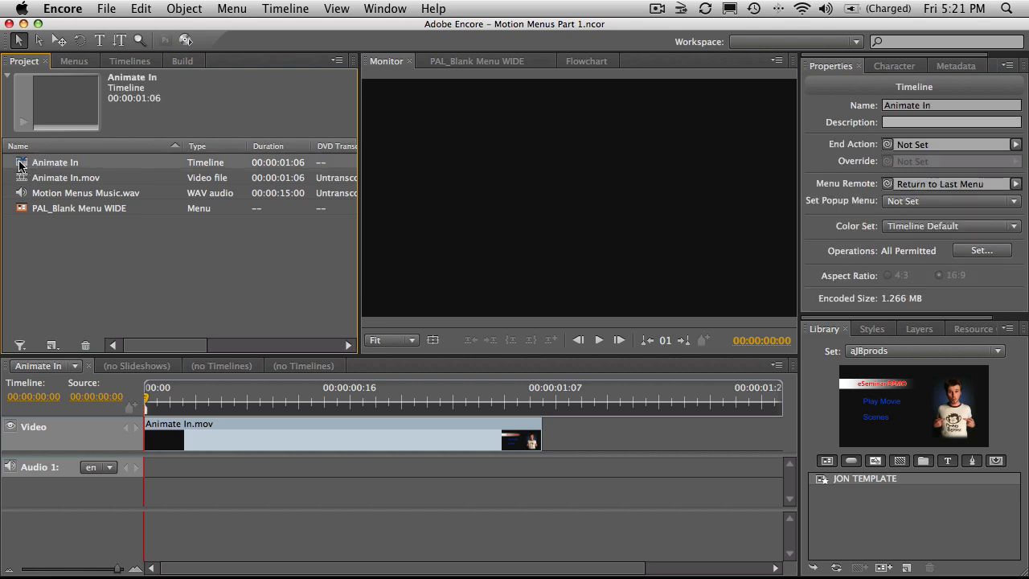
- Set the Animate In timeline as First Play with its end action going to PAL_Blank Menu WIDE
right_click(55, 161)
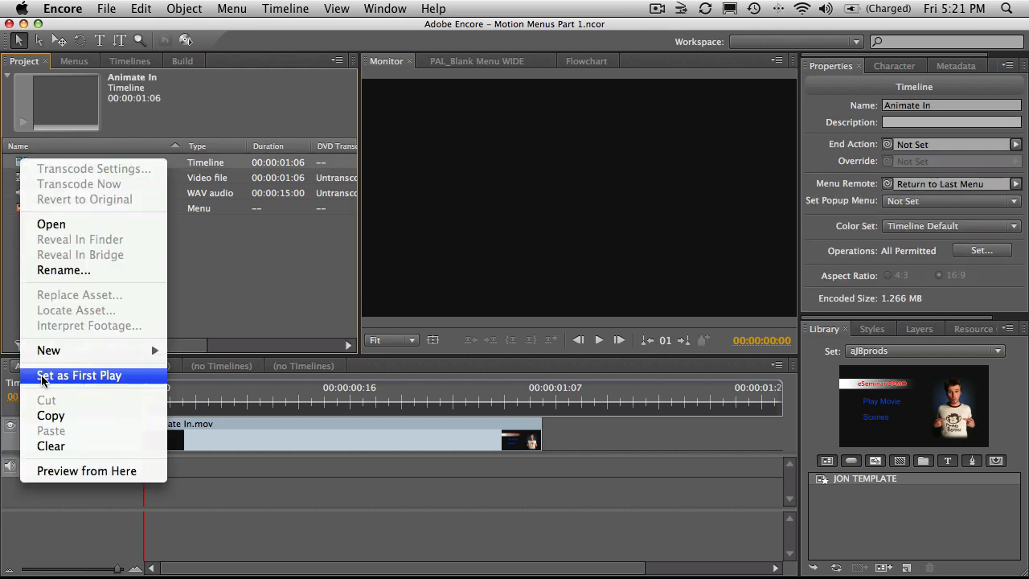
left_click(78, 376)
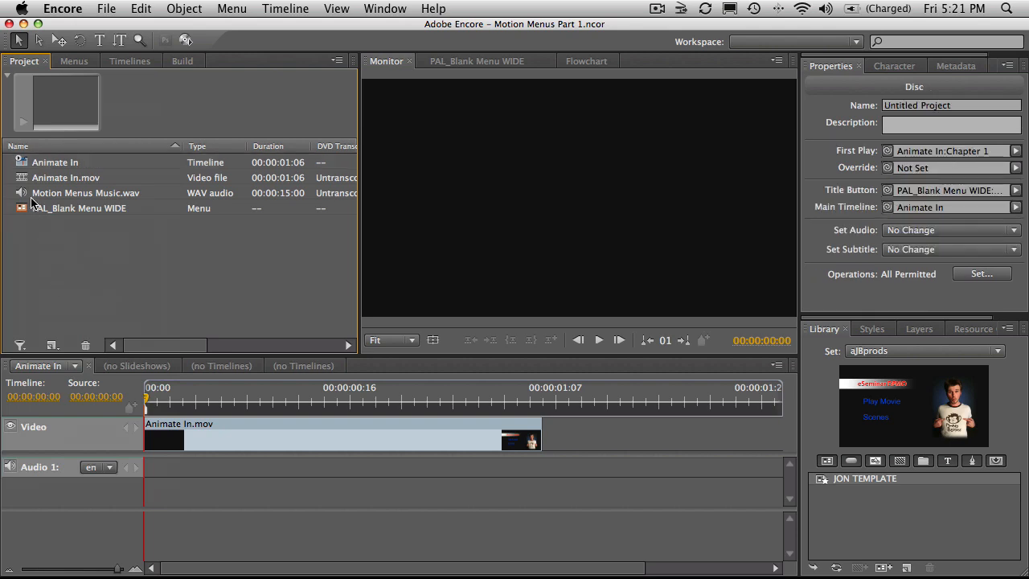
mouse_move(50, 186)
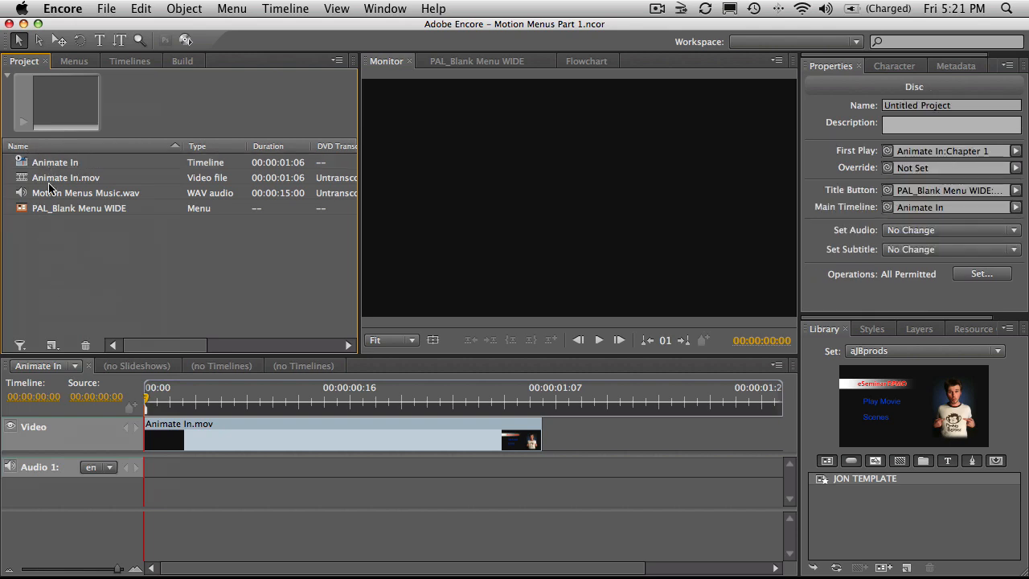
left_click(55, 161)
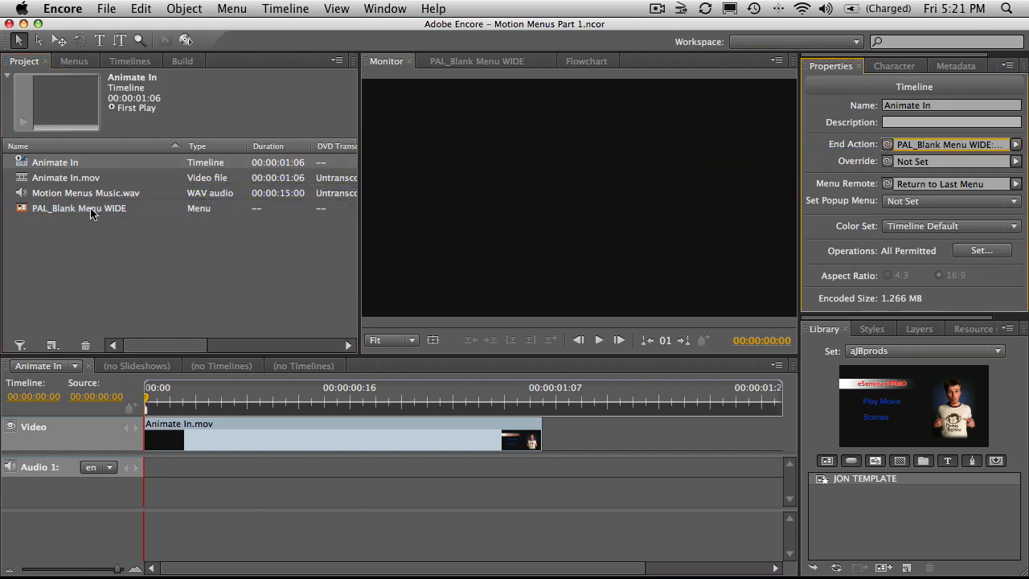
left_click(106, 10)
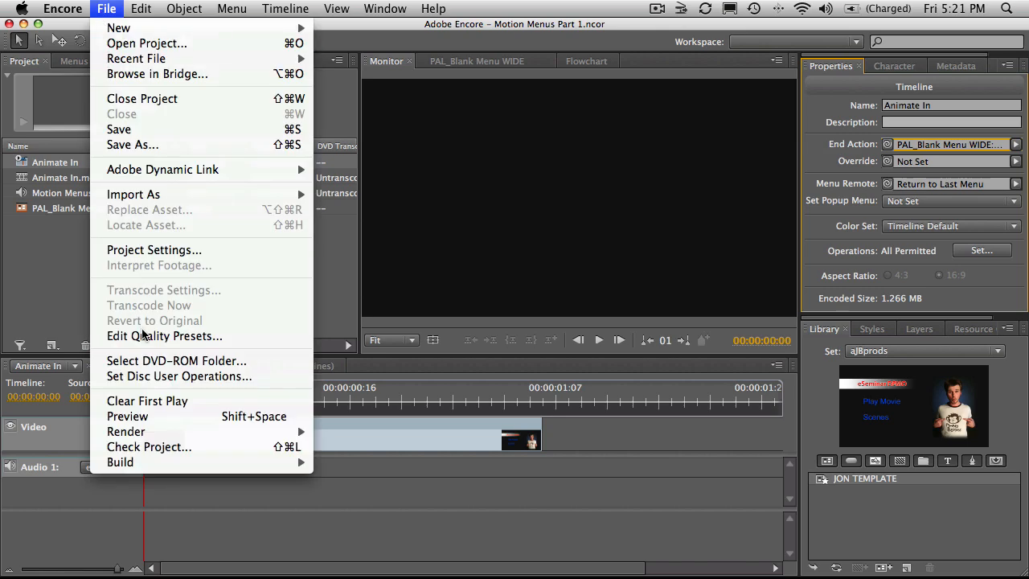
mouse_move(127, 415)
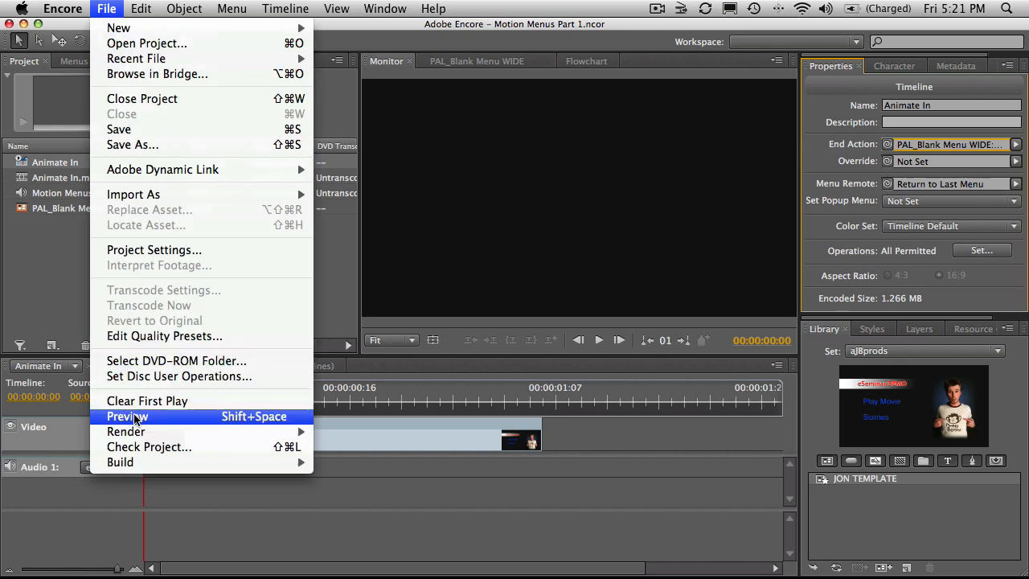
- Preview the disc playing the intro into the menu, then exit the preview
left_click(127, 416)
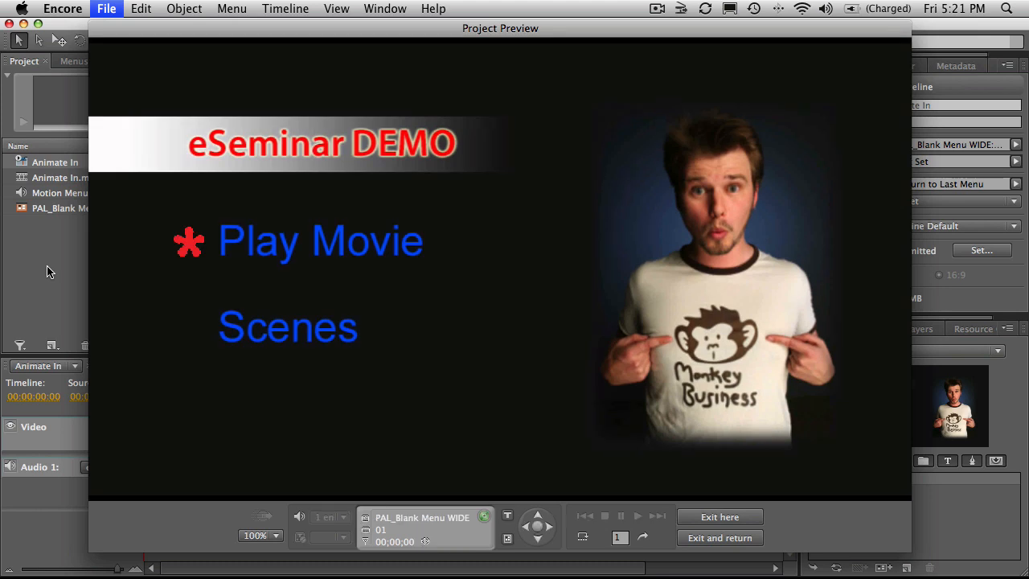
left_click(580, 537)
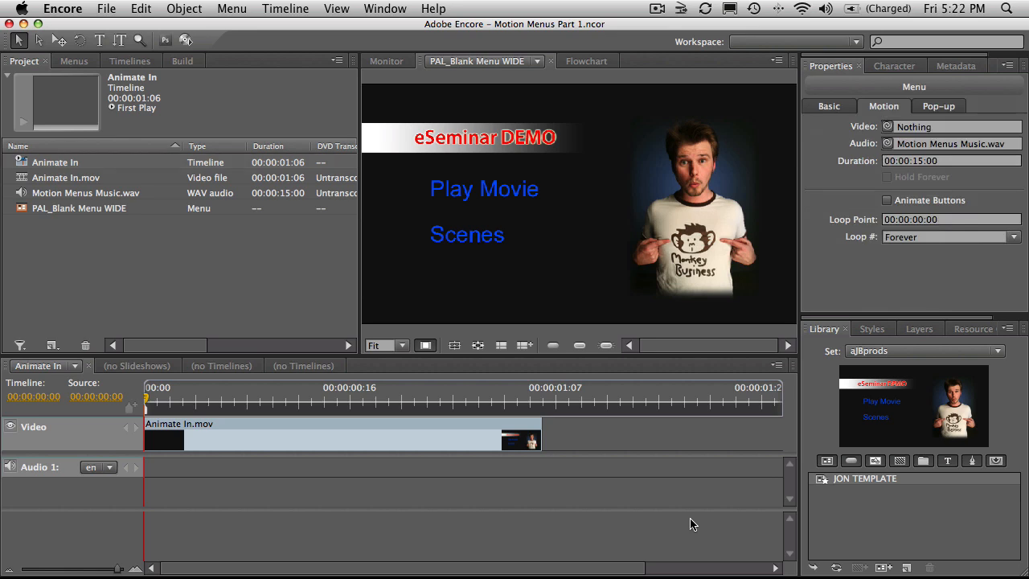
mouse_move(550, 262)
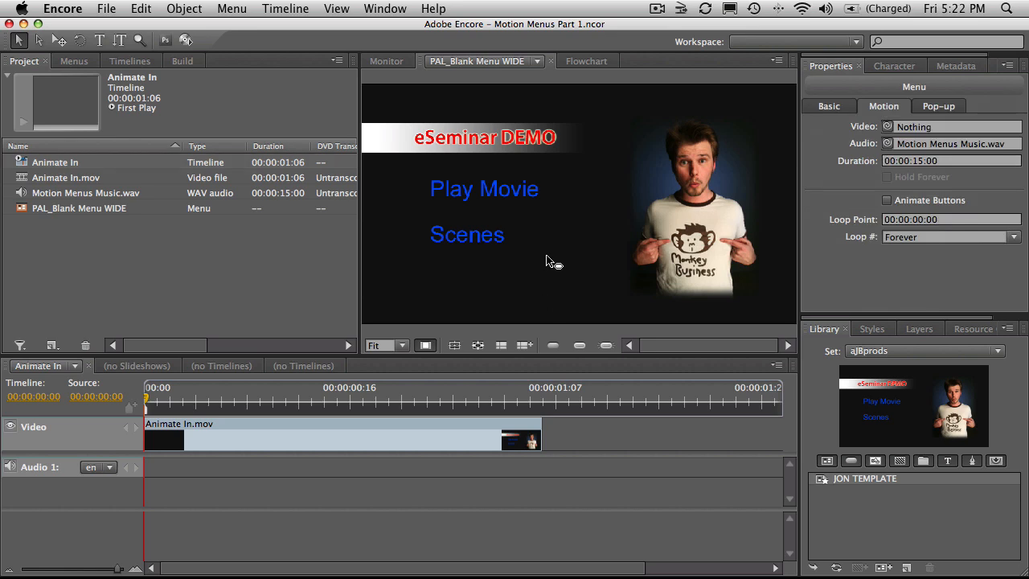